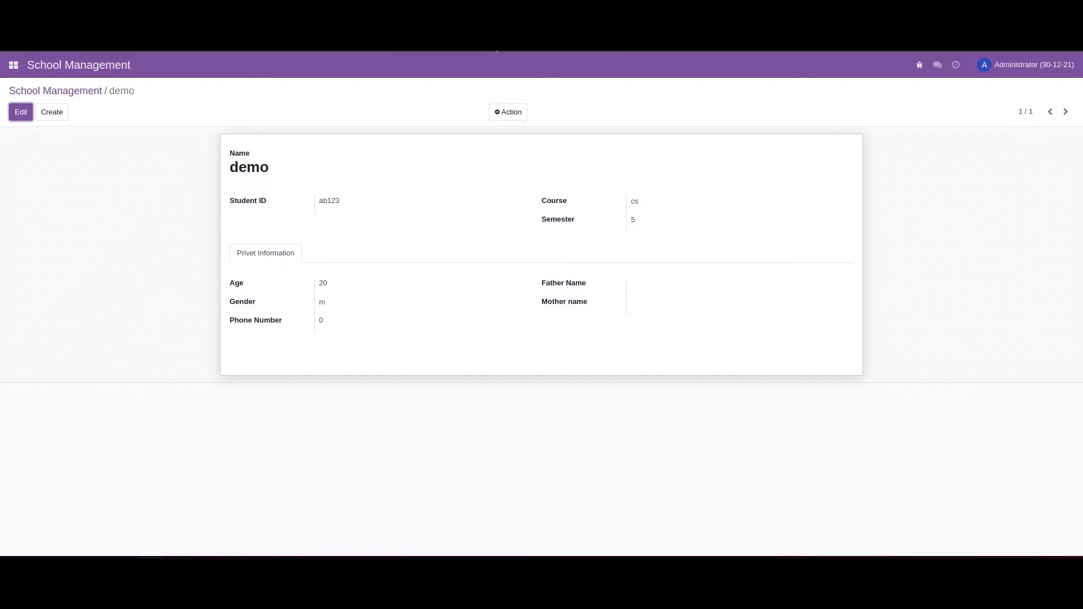
# Step: Put the demo student record (ID ab123) into edit mode and focus the Name field
pyautogui.click(21, 112)
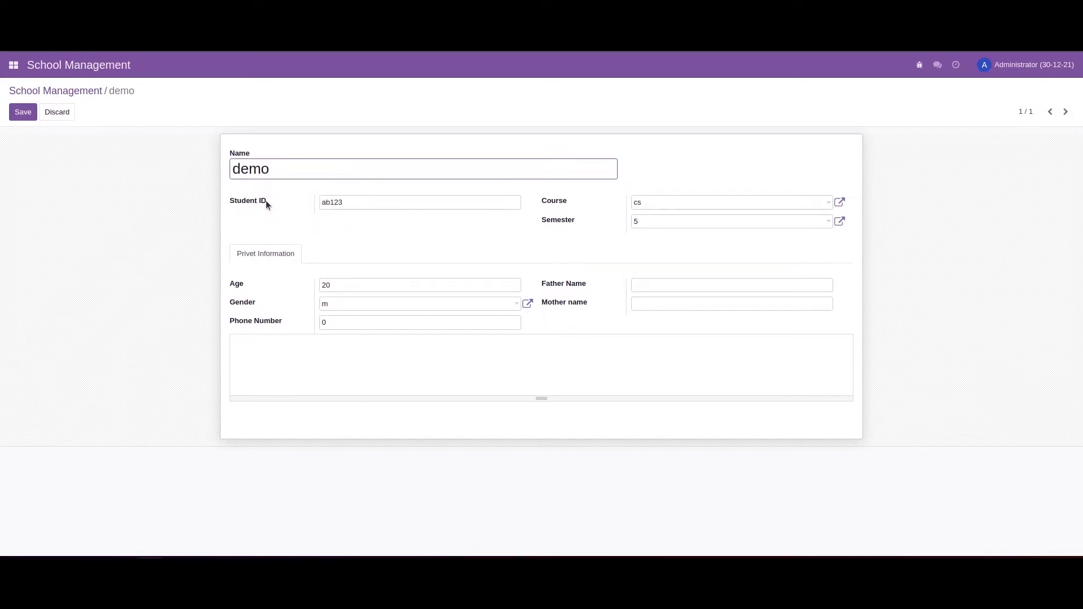
pyautogui.click(296, 168)
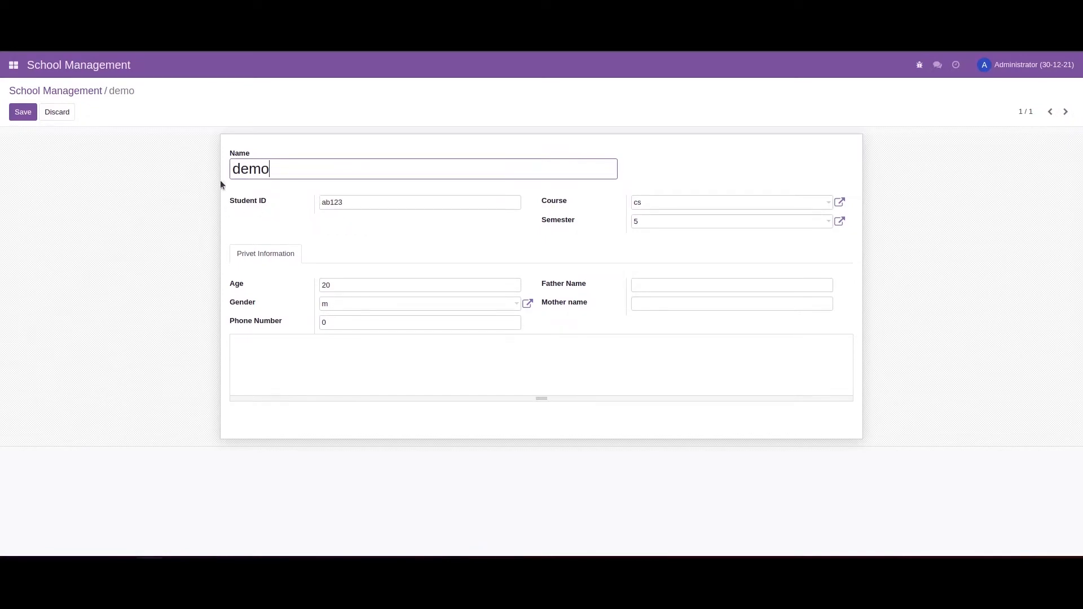
pyautogui.moveTo(252, 205)
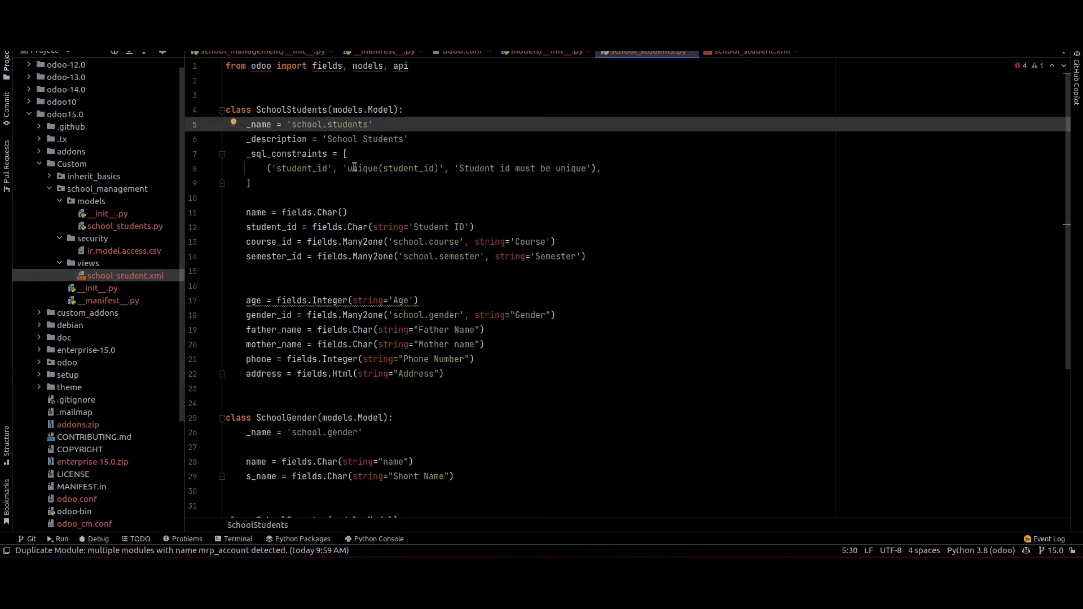
pyautogui.moveTo(272, 258)
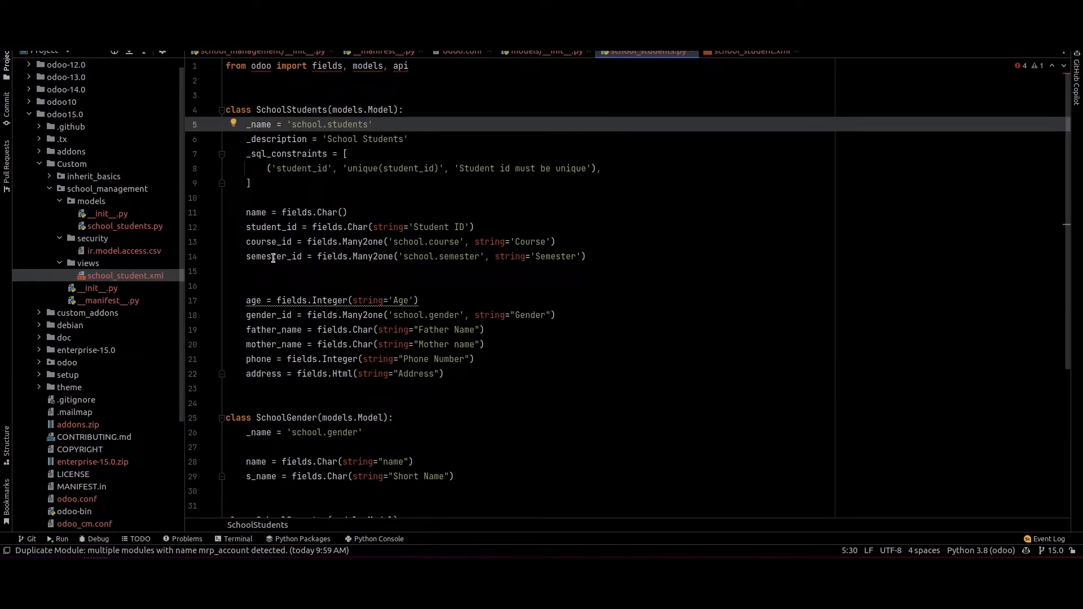
pyautogui.doubleClick(271, 227)
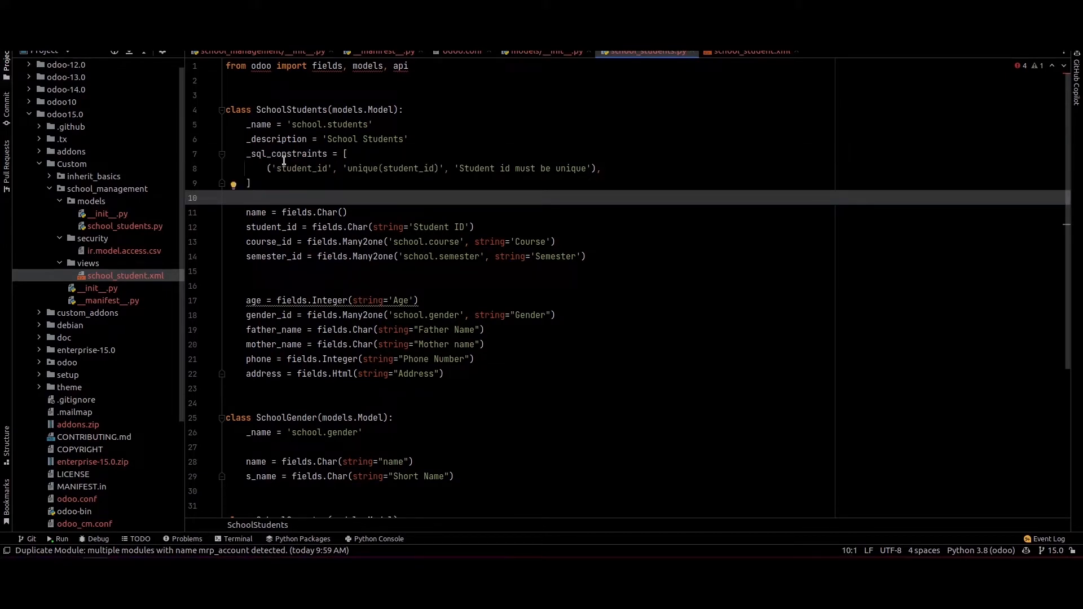
pyautogui.doubleClick(300, 168)
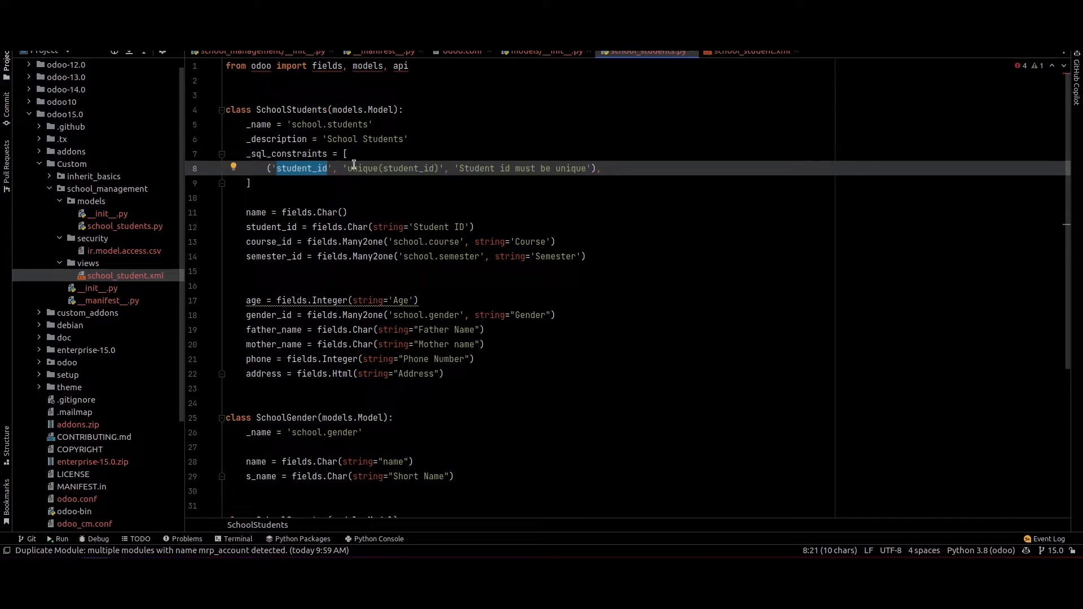
pyautogui.doubleClick(364, 168)
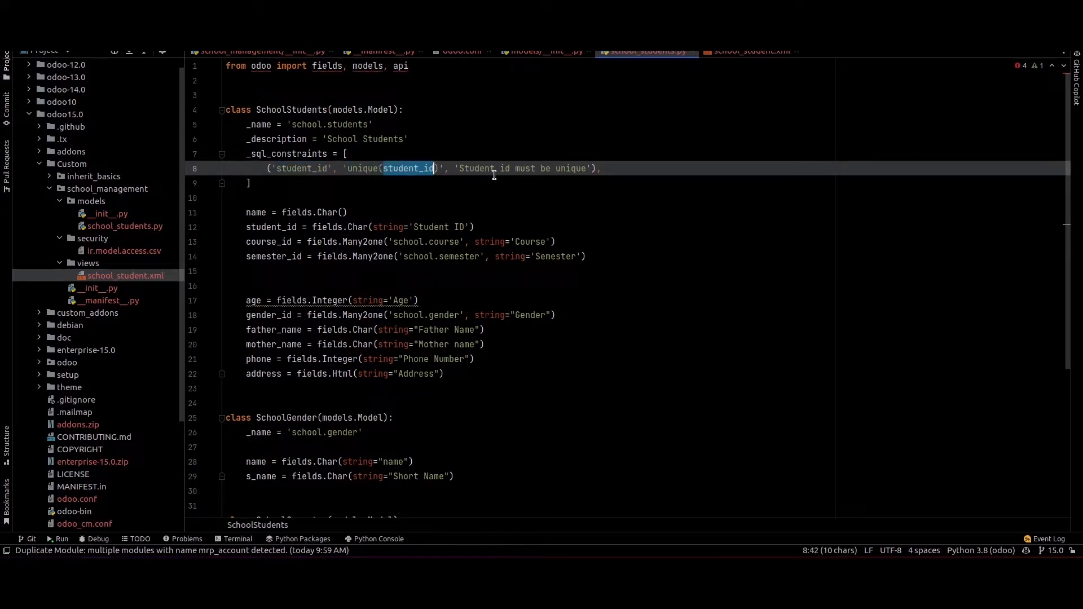
pyautogui.doubleClick(523, 169)
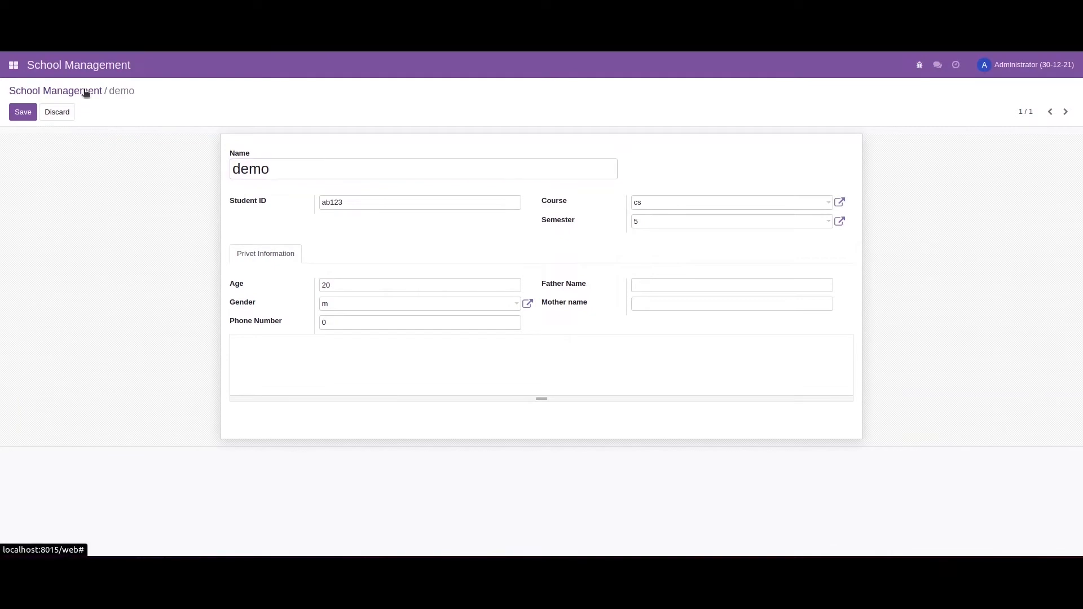
# Step: Save the demo record unchanged (ID ab123, course cs, semester 5)
pyautogui.click(23, 112)
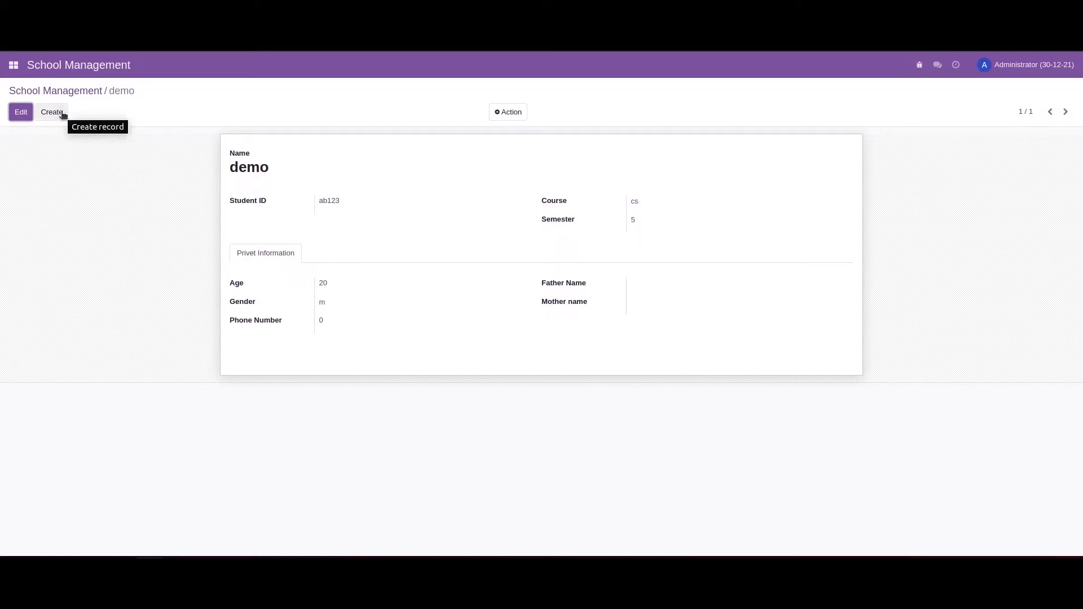
# Step: Create student demo1 with duplicate ID ab123 and attempt to save, triggering the uniqueness error
pyautogui.click(51, 112)
pyautogui.write('demo1')
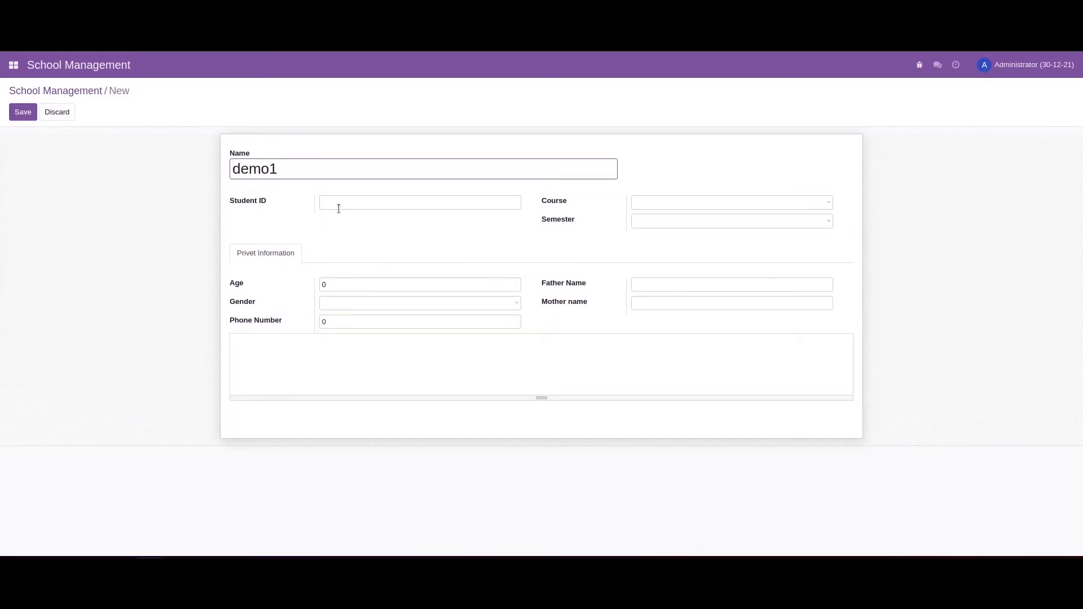
pyautogui.write('ab123')
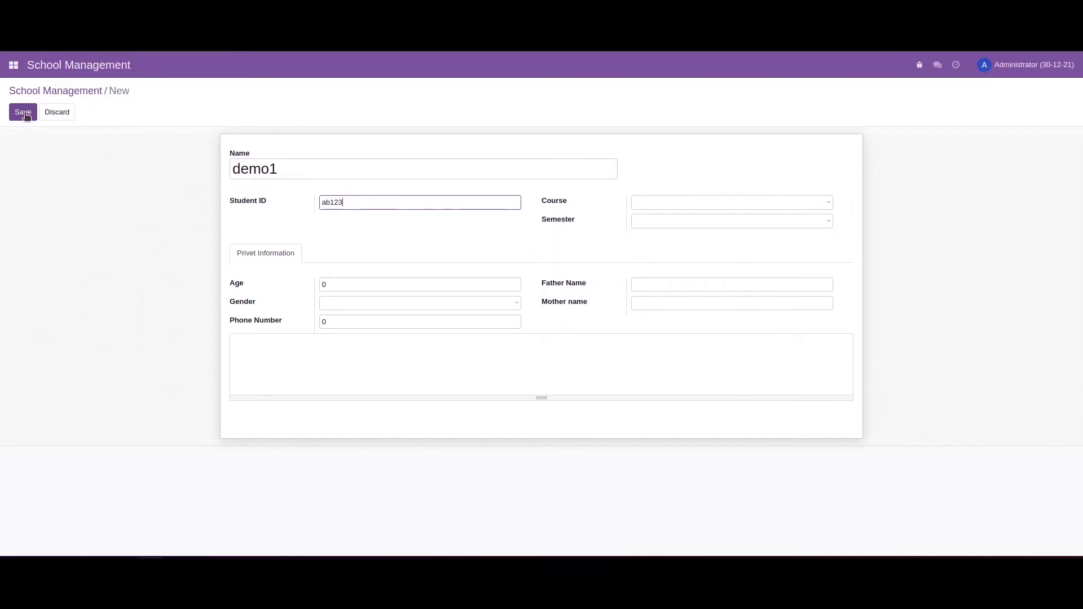
pyautogui.click(23, 111)
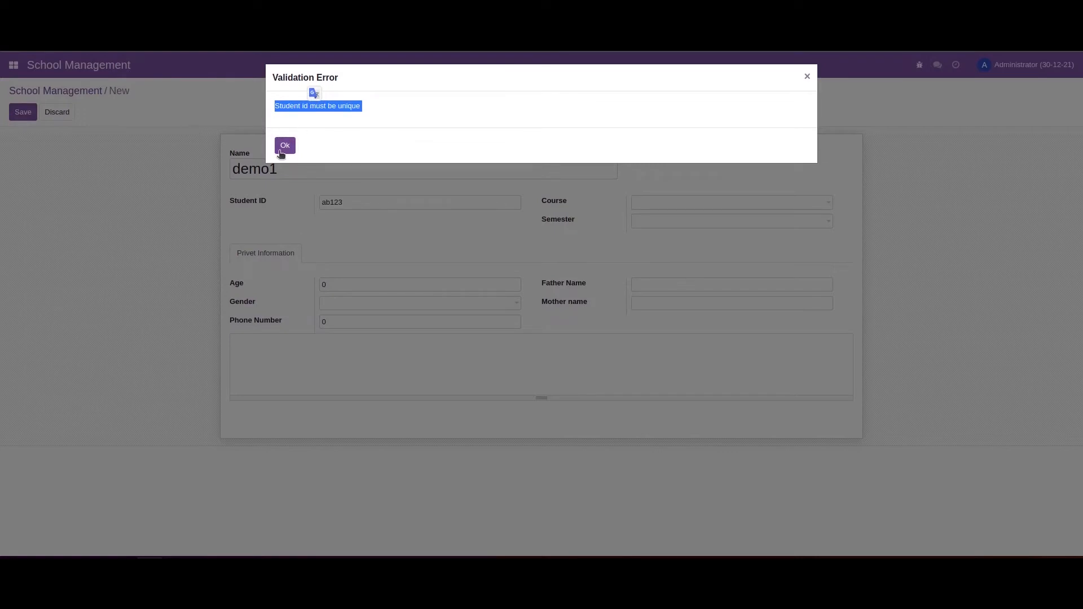
# Step: Dismiss the validation error and save demo1 with the unique ID ab124
pyautogui.click(284, 145)
pyautogui.write('4')
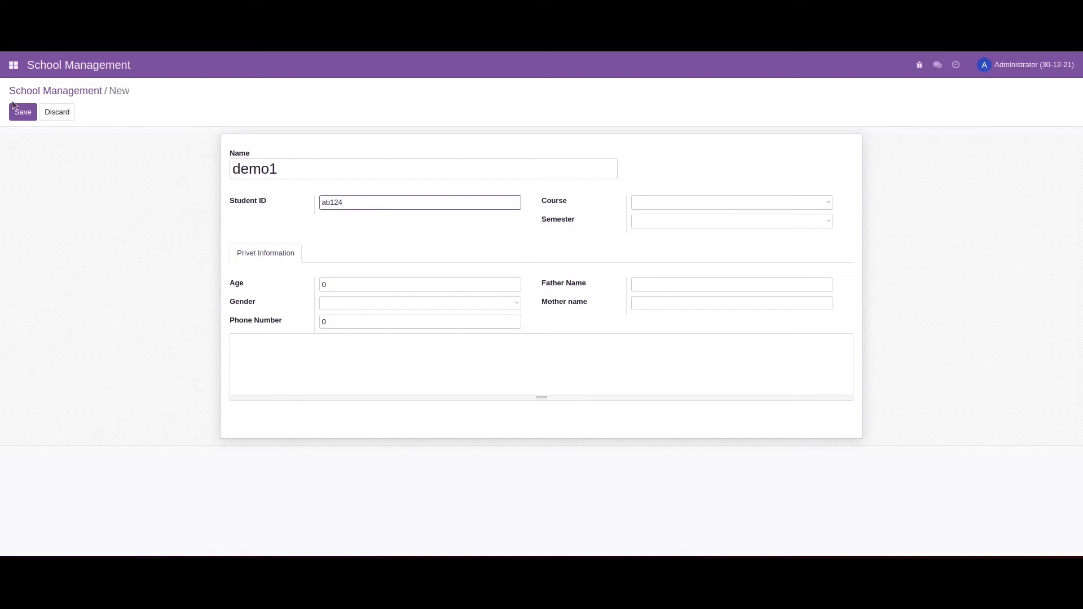
pyautogui.click(22, 111)
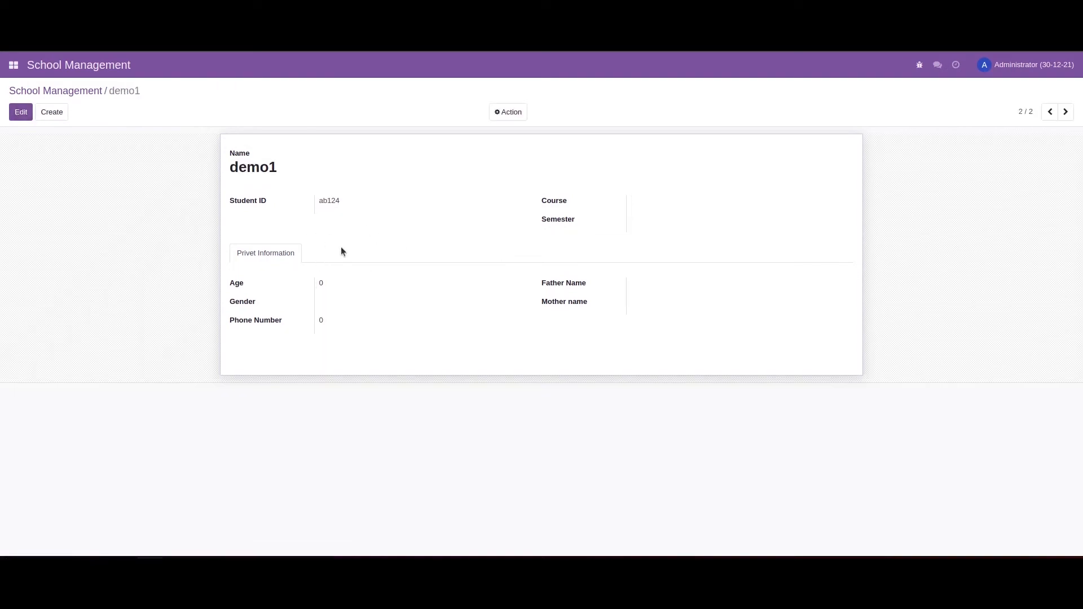
pyautogui.moveTo(316, 209)
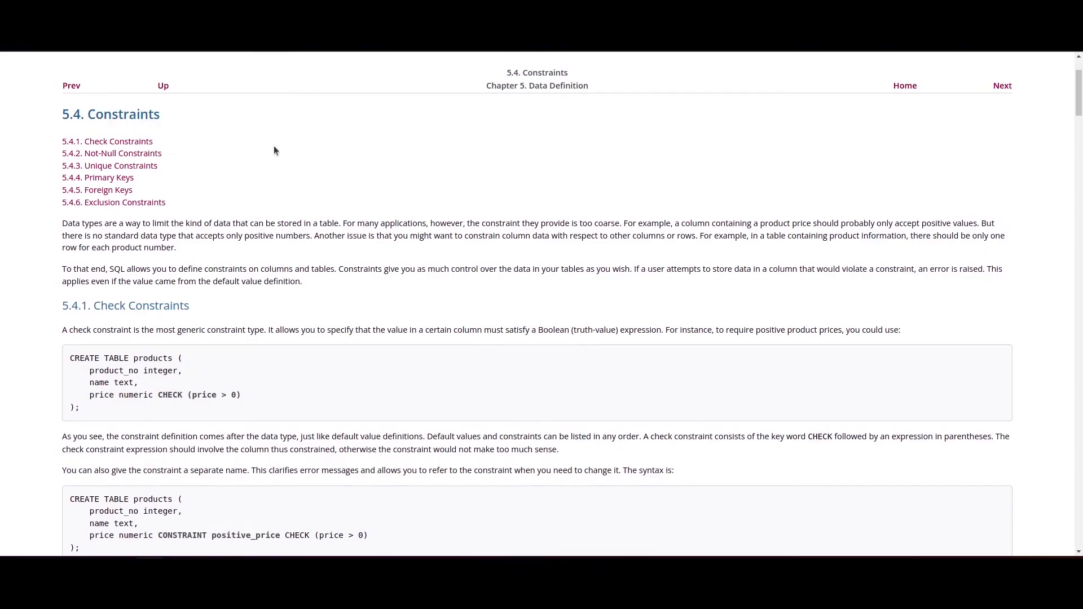
# Step: Review the PostgreSQL 5.4 Constraints section, then highlight _sql_constraints in the model code
pyautogui.doubleClick(123, 114)
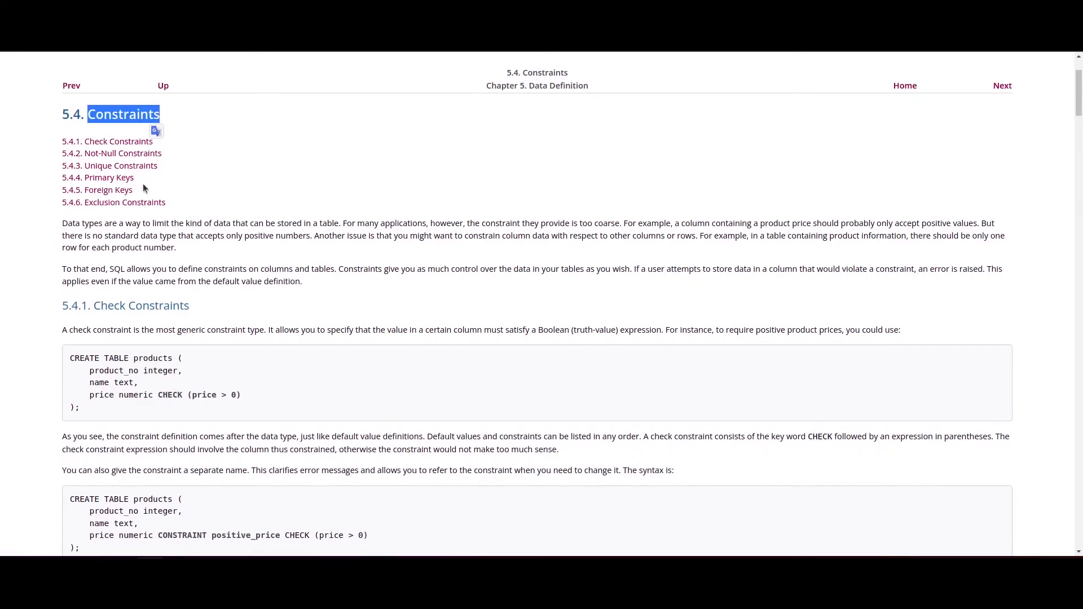
pyautogui.moveTo(97, 190)
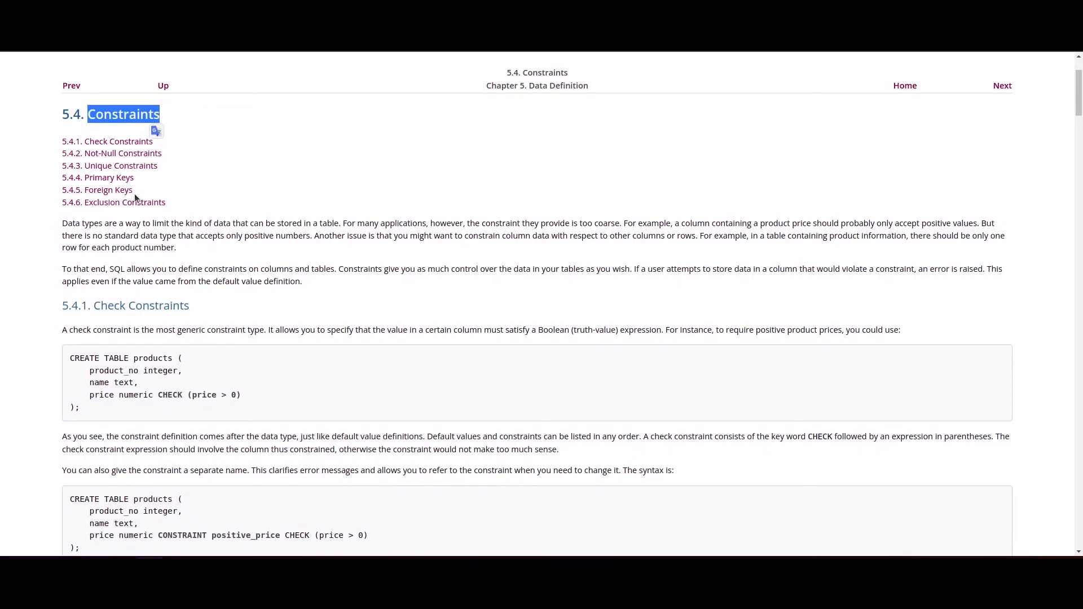
pyautogui.moveTo(164, 244)
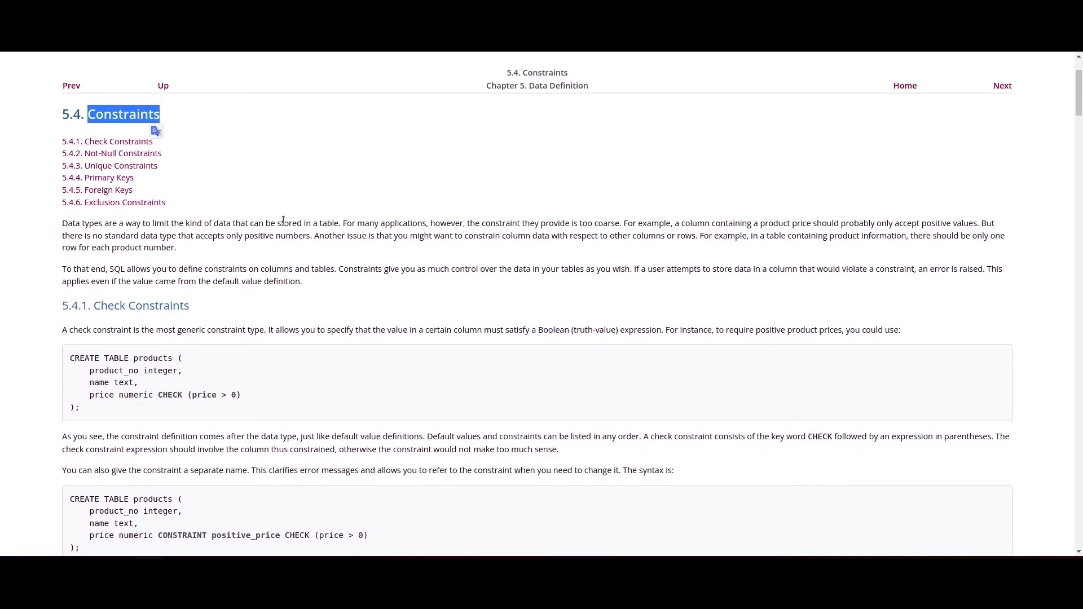
pyautogui.scroll(-3)
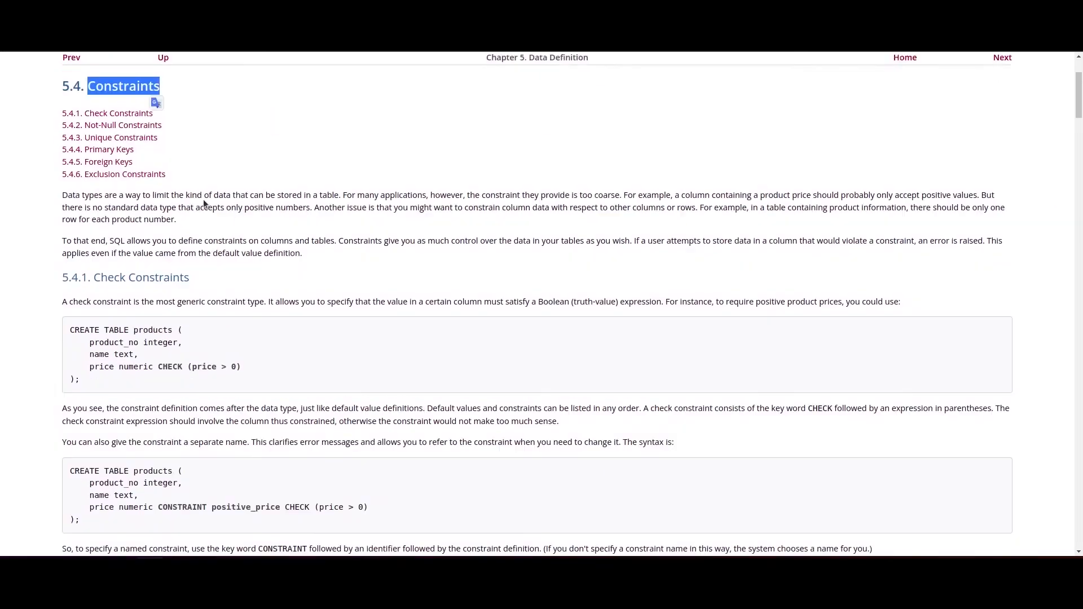
pyautogui.scroll(-3)
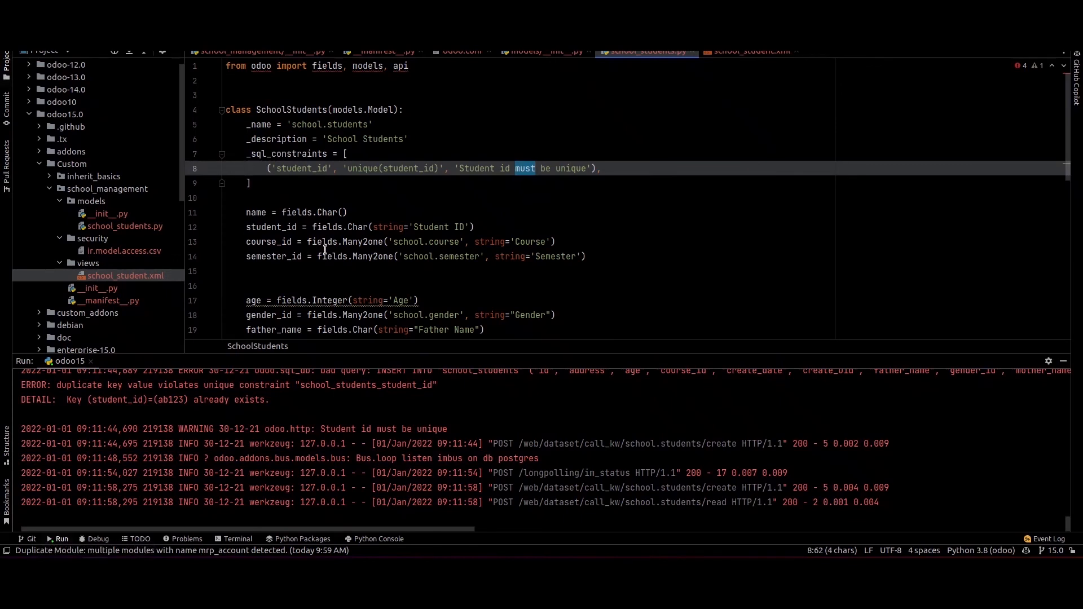
pyautogui.doubleClick(287, 154)
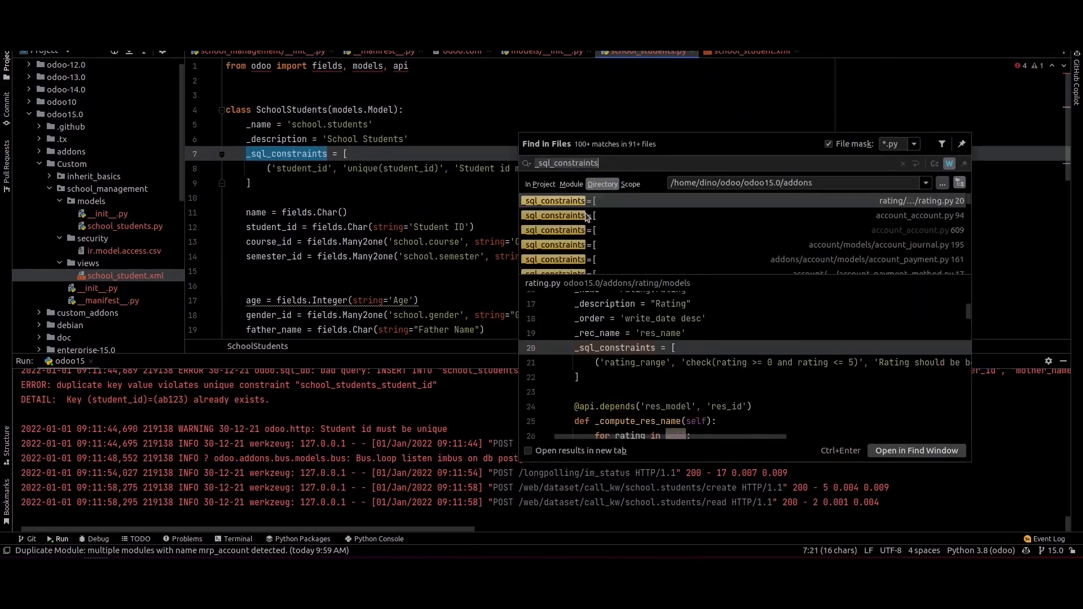
# Step: Inspect the rating model's check constraint keeping rating between 0 and 5
pyautogui.doubleClick(698, 362)
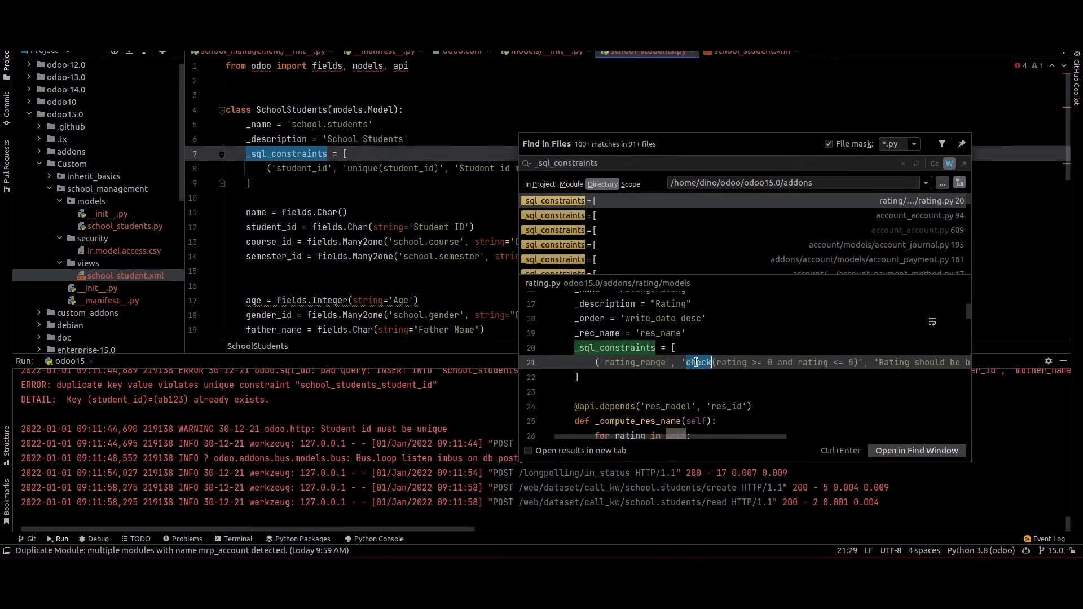